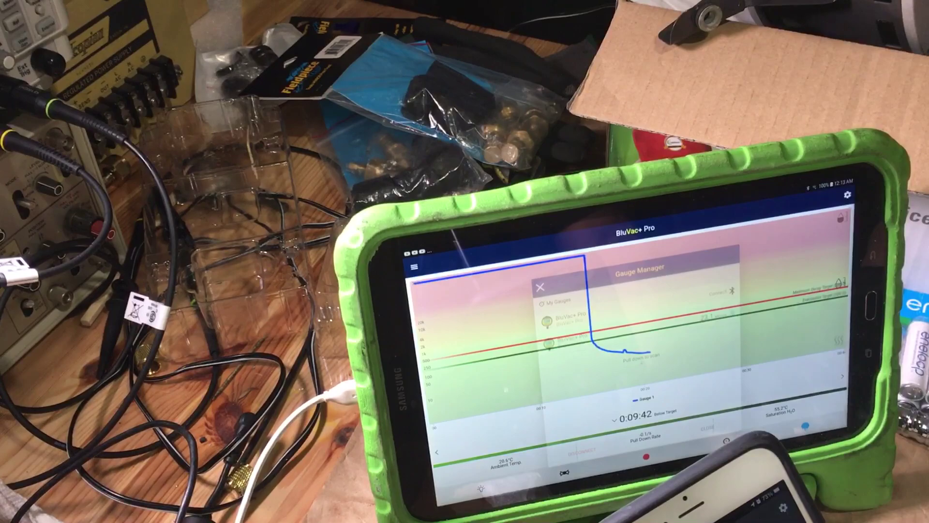
left_click(541, 285)
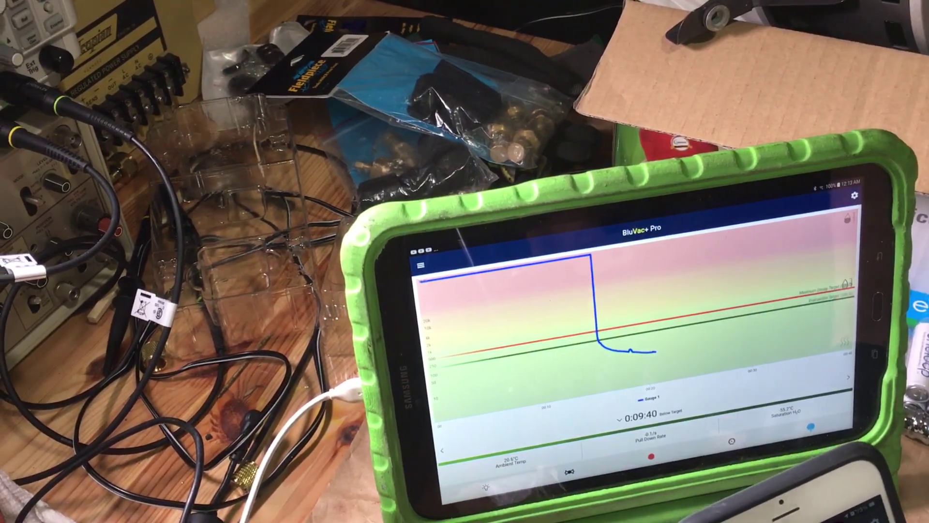